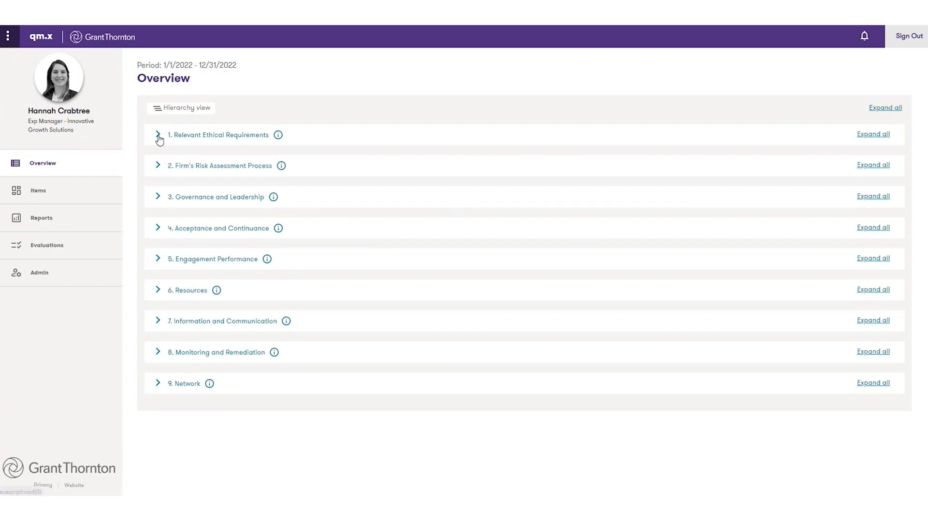
Expand 1. Relevant Ethical Requirements through objective OE1 and risk IND-R01 to its responses
{"action": "left_click", "coordinate": [158, 136]}
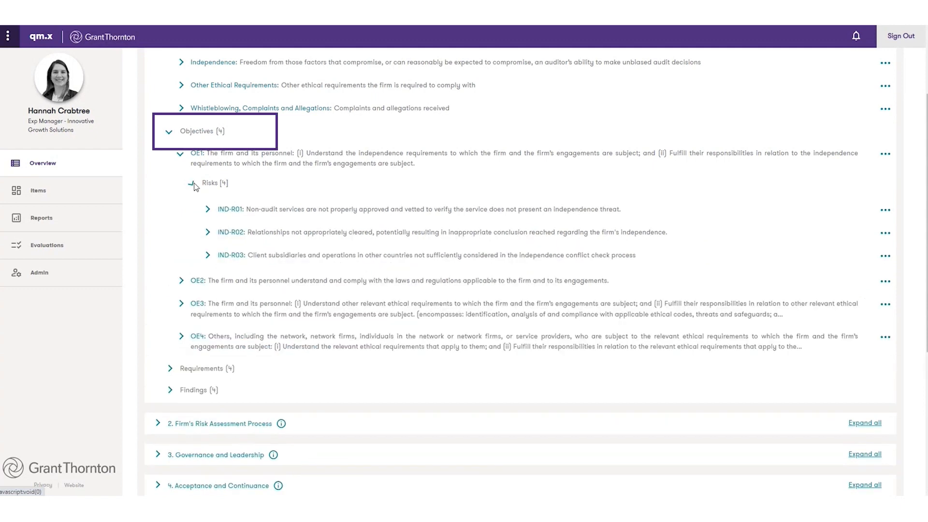
{"action": "left_click", "coordinate": [207, 208]}
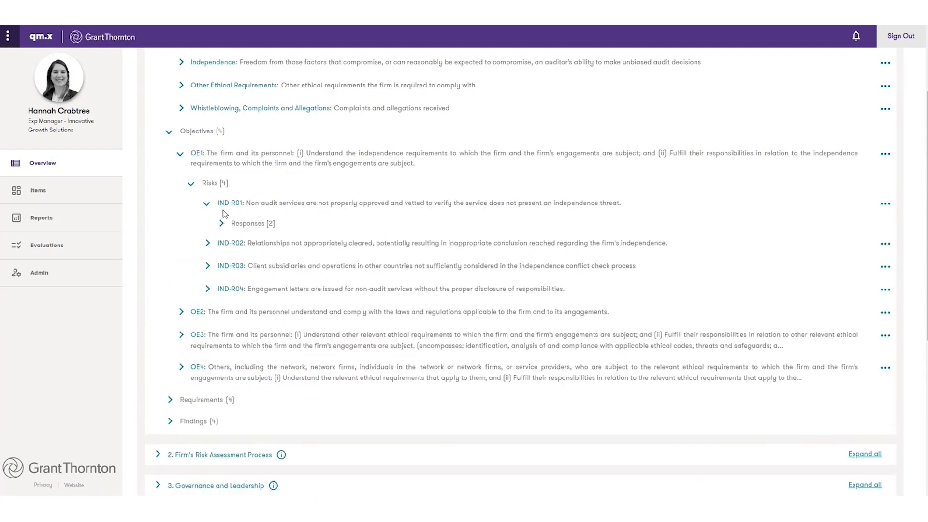
{"action": "left_click", "coordinate": [405, 203]}
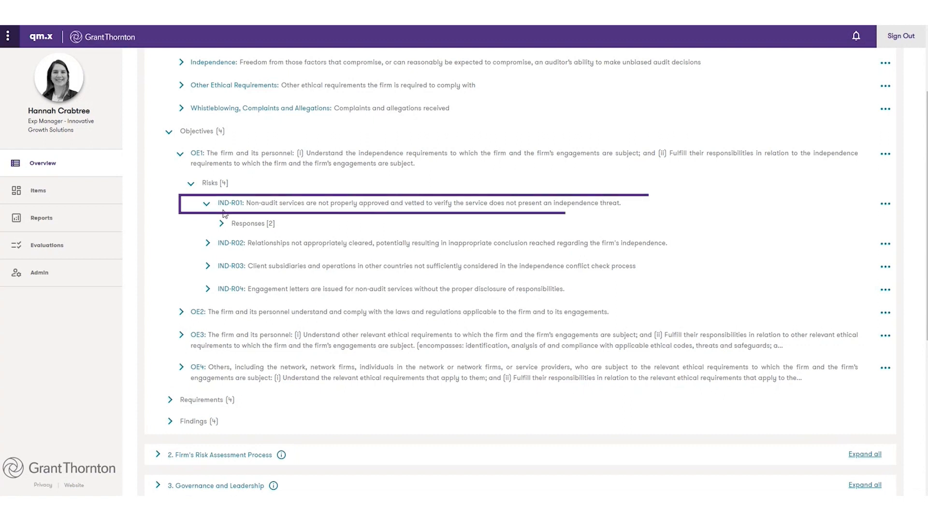
{"action": "left_click", "coordinate": [391, 312]}
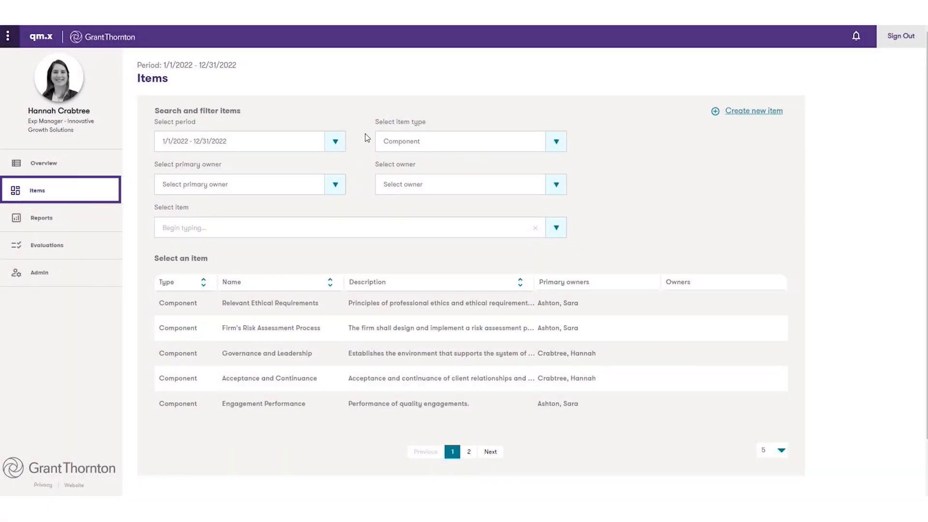
Filter the item list to Test, then to Finding, showing four findings with owners
{"action": "left_click", "coordinate": [555, 142]}
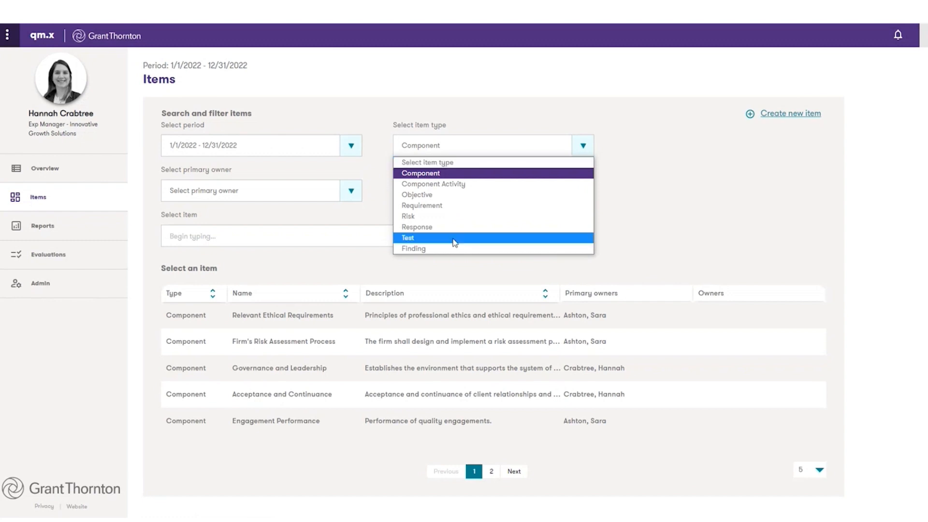
{"action": "left_click", "coordinate": [407, 238]}
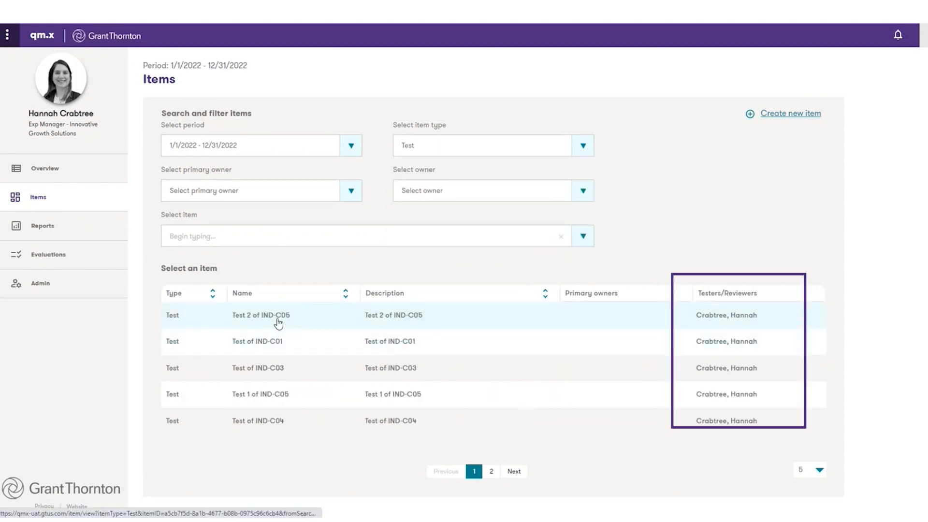
{"action": "left_click", "coordinate": [580, 145]}
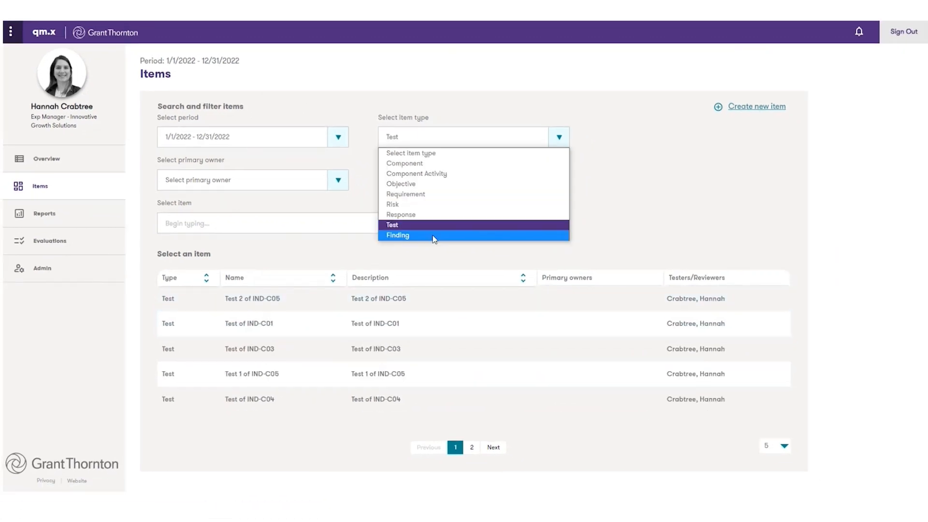
{"action": "left_click", "coordinate": [252, 298]}
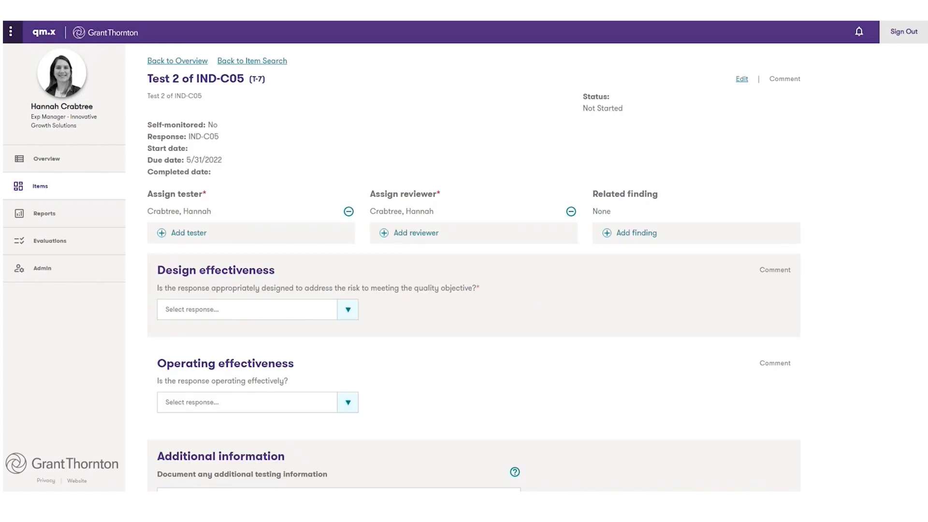
{"action": "left_click", "coordinate": [40, 185]}
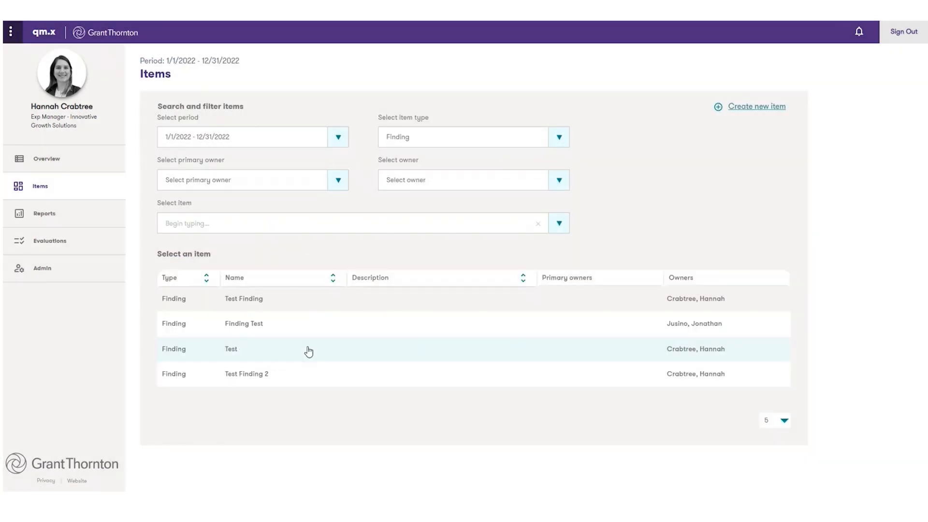
Open the Test Finding (F-1) record in a new tab and review its details and relationships
{"action": "right_click", "coordinate": [243, 299]}
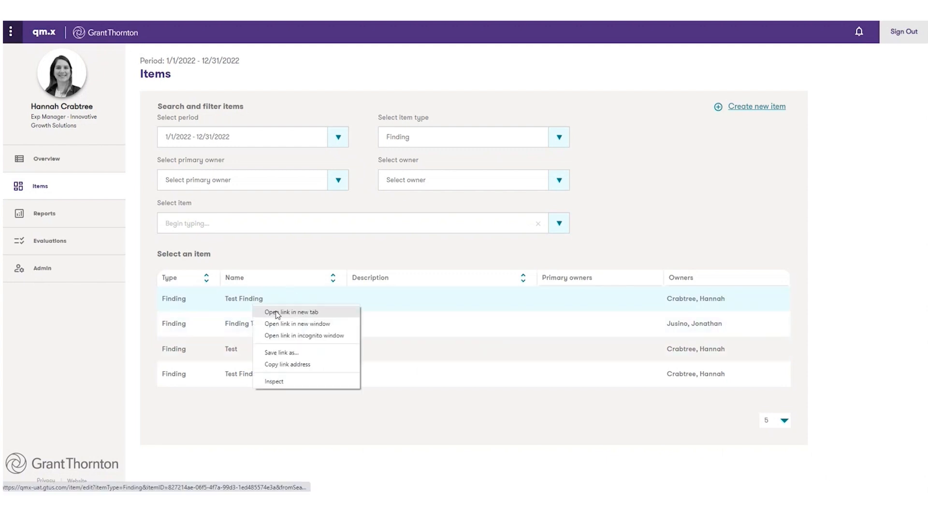
{"action": "left_click", "coordinate": [291, 313]}
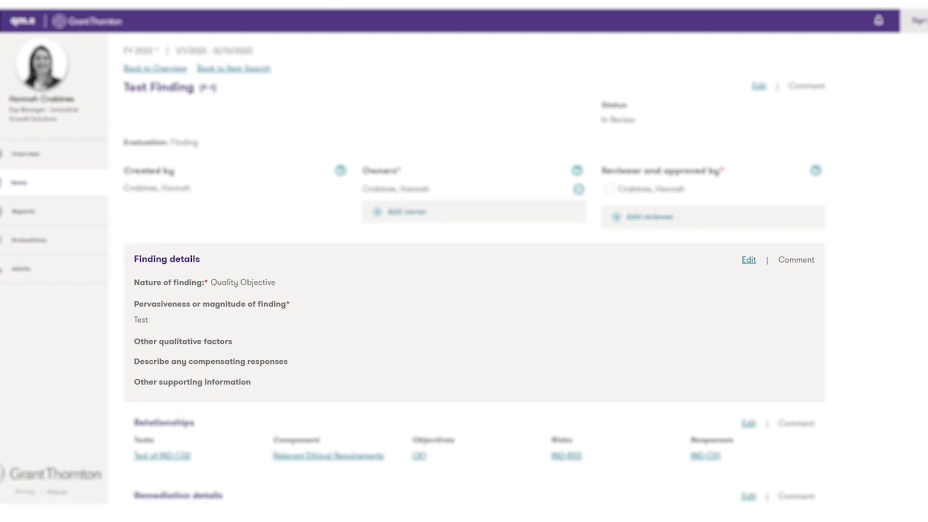
{"action": "left_click", "coordinate": [161, 456]}
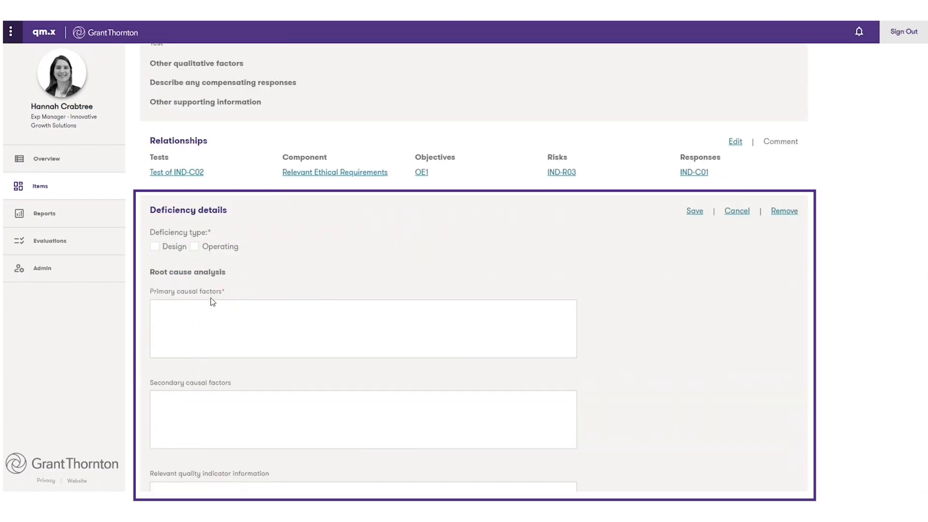
{"action": "scroll", "scroll_direction": "down", "scroll_amount": 3}
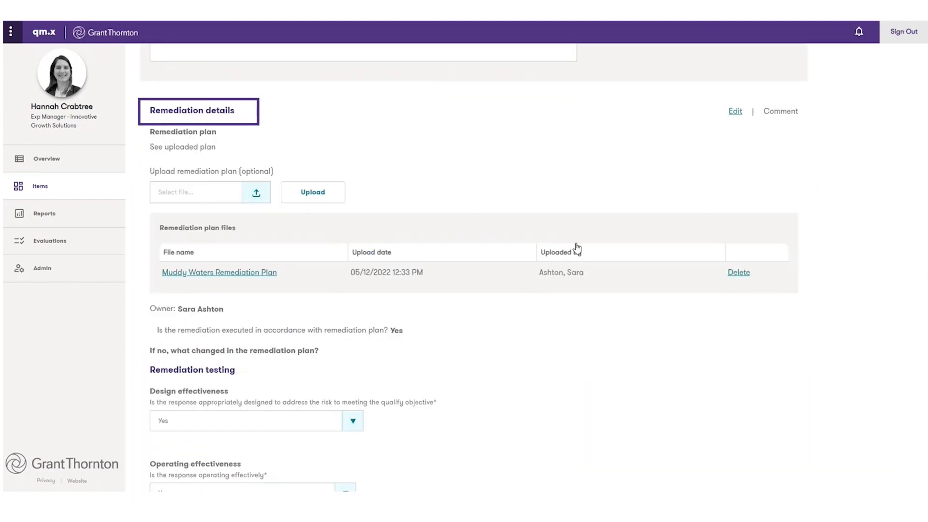
{"action": "scroll", "scroll_direction": "up", "scroll_amount": 3}
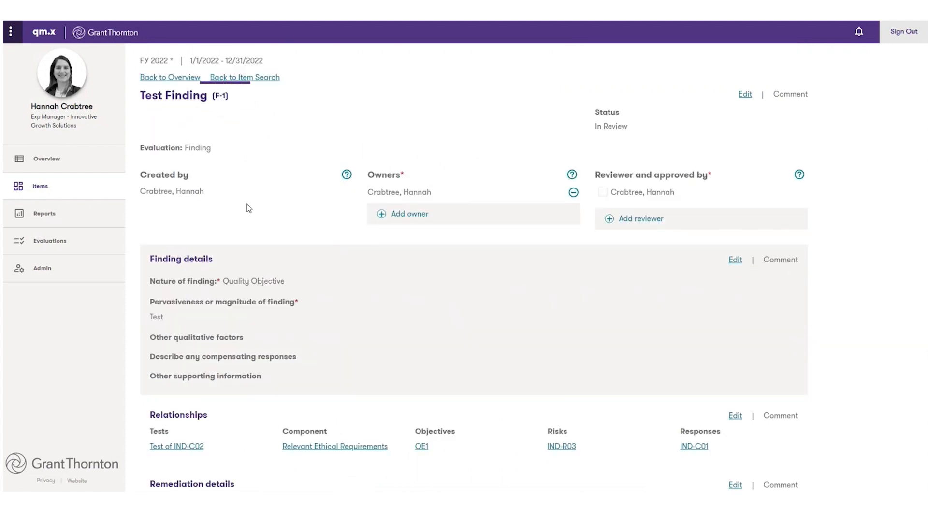
{"action": "mouse_move", "coordinate": [332, 185]}
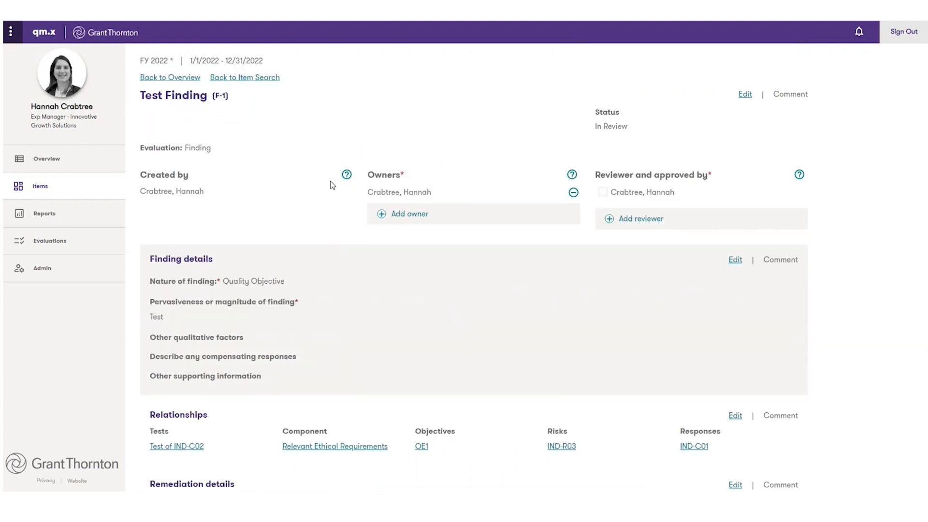
{"action": "mouse_move", "coordinate": [248, 208]}
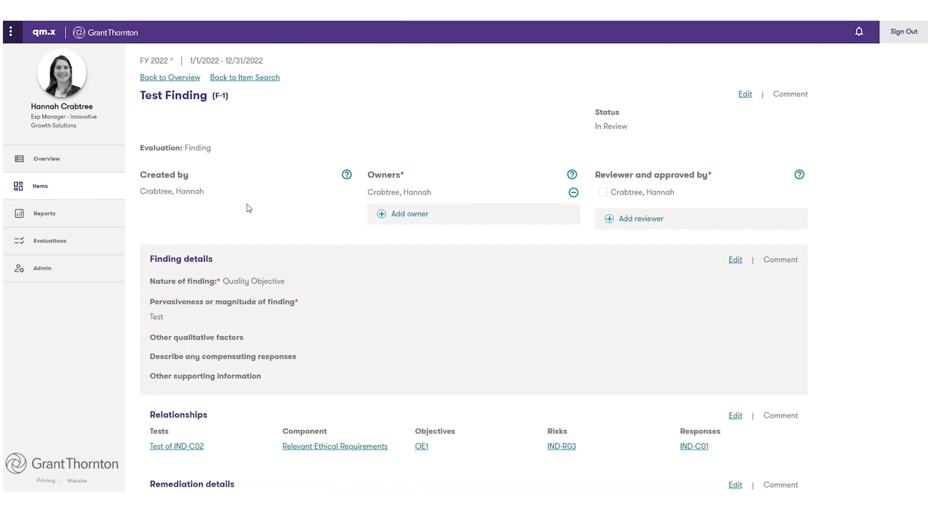
{"action": "mouse_move", "coordinate": [356, 227]}
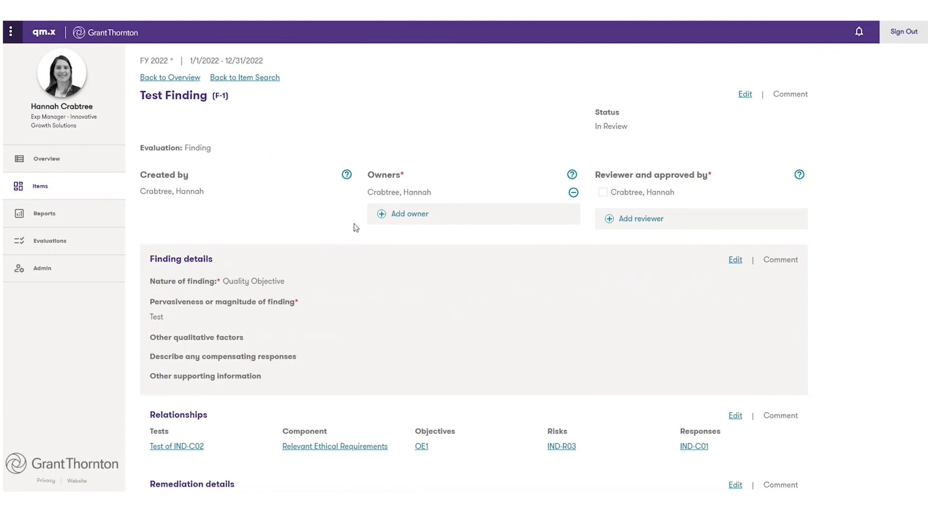
Add a deficiency to the finding and review the Deficiency and Remediation details sections
{"action": "scroll", "scroll_direction": "down", "scroll_amount": 3}
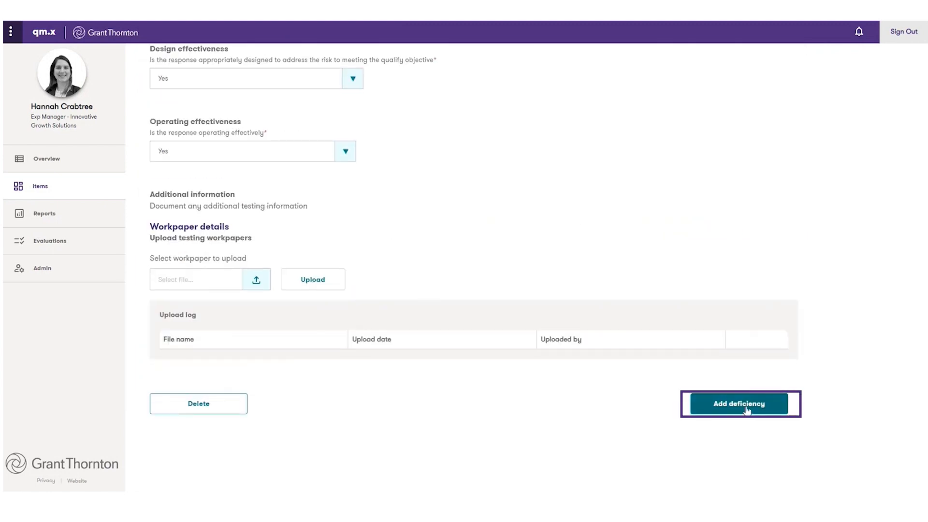
{"action": "left_click", "coordinate": [739, 405]}
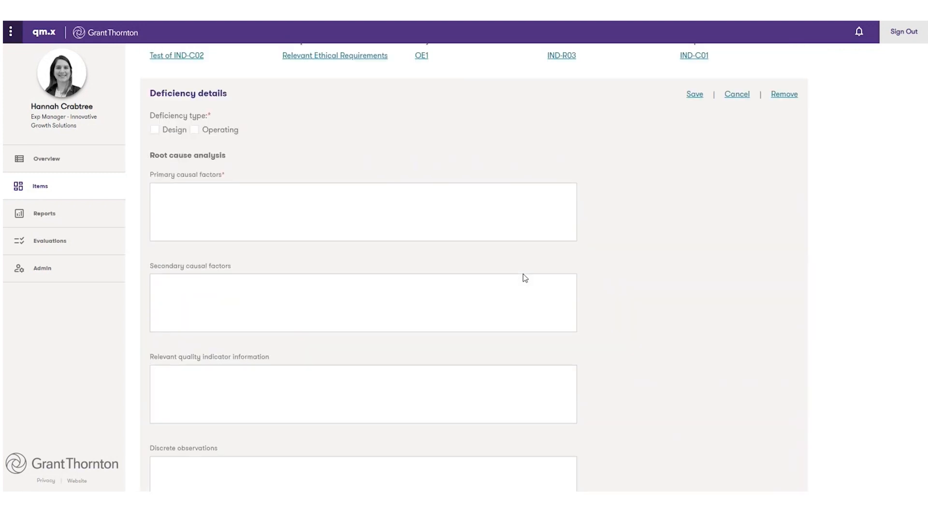
{"action": "scroll", "scroll_direction": "up", "scroll_amount": 3}
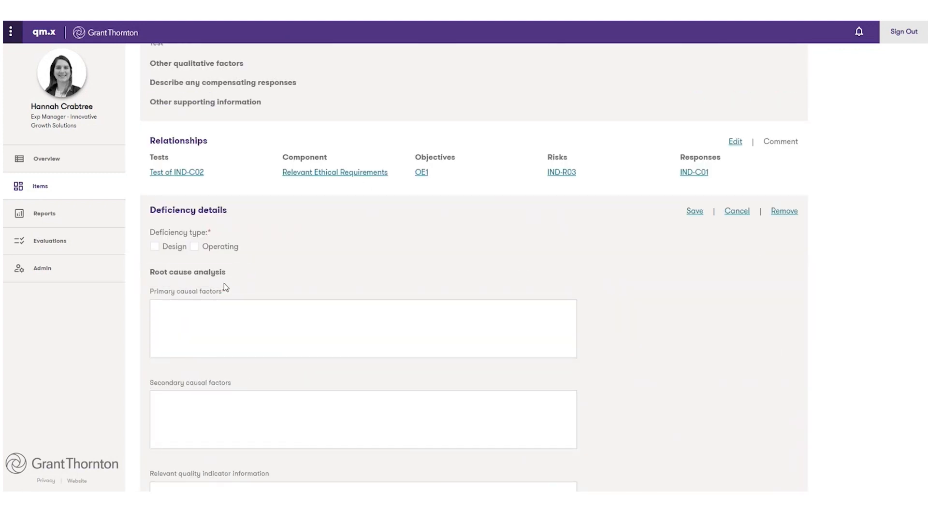
{"action": "scroll", "scroll_direction": "down", "scroll_amount": 3}
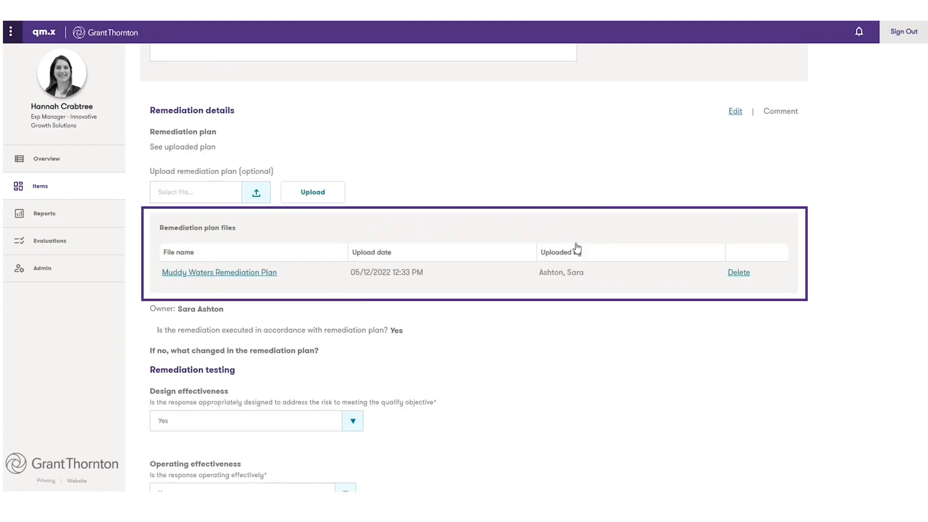
View the Risk heat map report of six risks by level, then return to Reports
{"action": "left_click", "coordinate": [44, 214]}
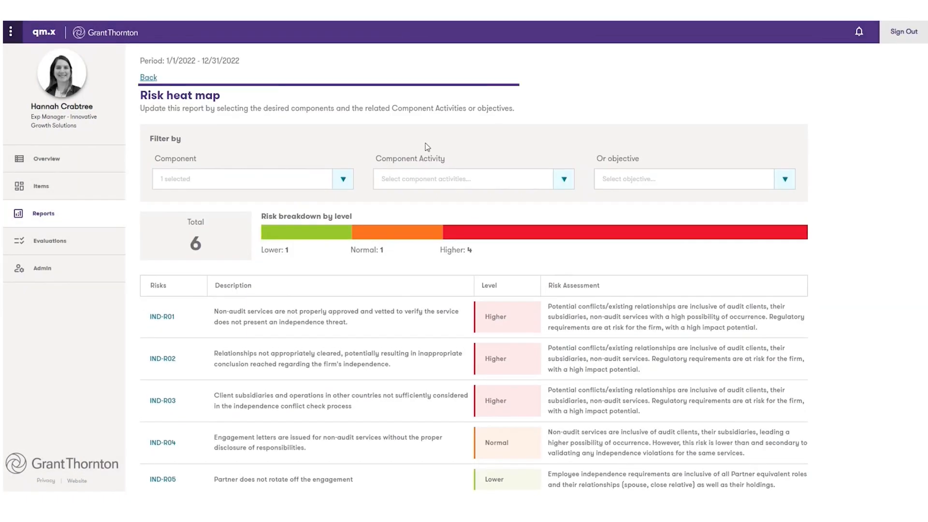
{"action": "scroll", "scroll_direction": "down", "scroll_amount": 3}
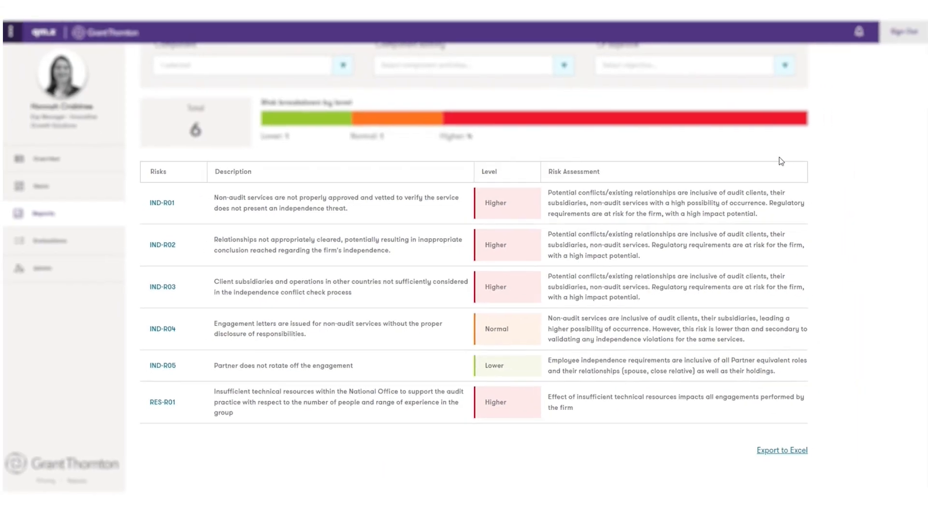
{"action": "left_click", "coordinate": [43, 214]}
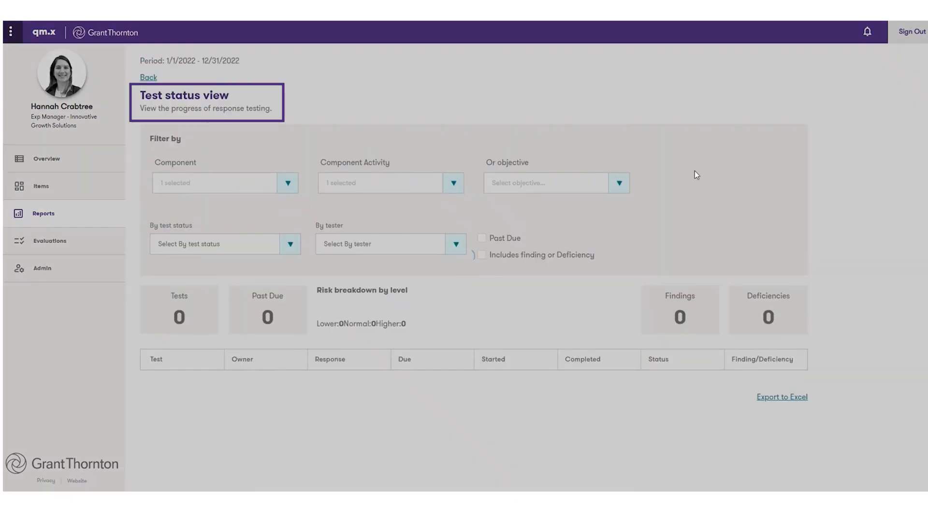
Show the By test status filter options on the Test status view of eight tests
{"action": "left_click", "coordinate": [288, 183]}
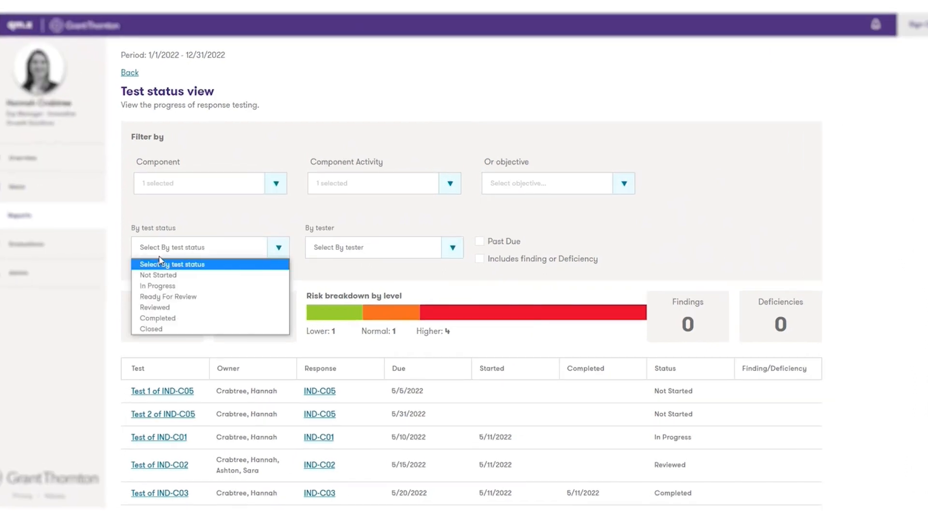
{"action": "mouse_move", "coordinate": [157, 286]}
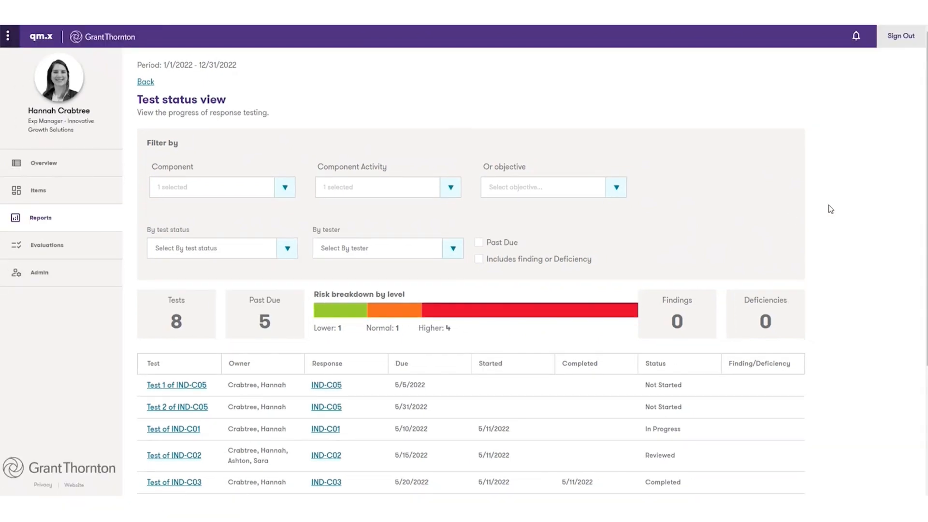
Review the Admin Defaults standards, then start a new Objective and list its available Standards
{"action": "left_click", "coordinate": [38, 273]}
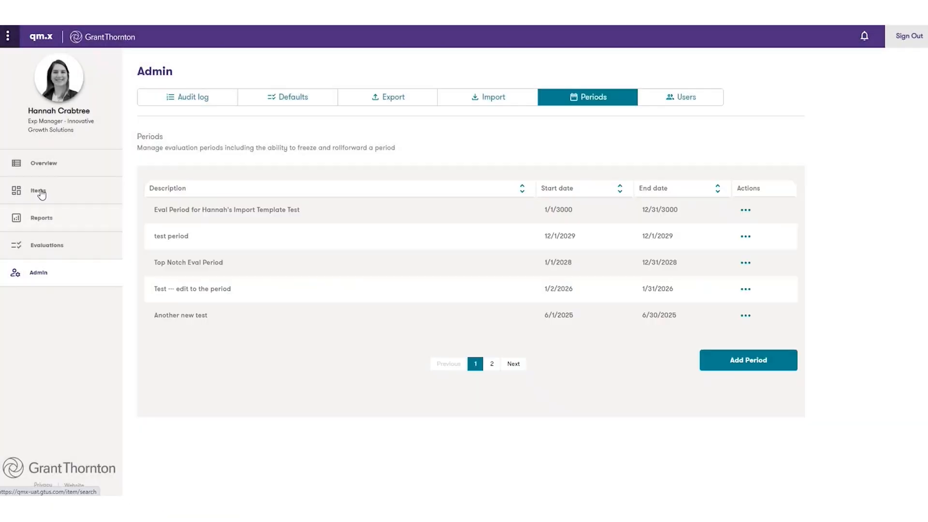
{"action": "left_click", "coordinate": [292, 96]}
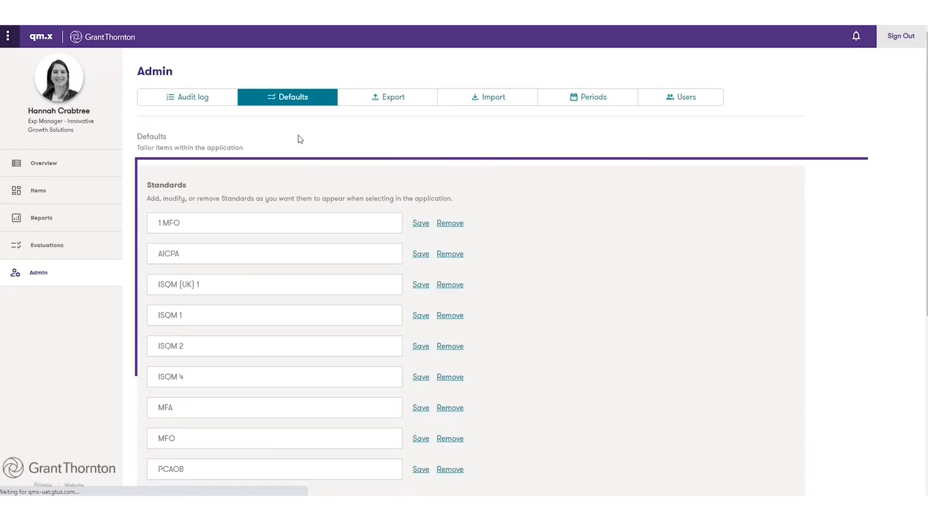
{"action": "left_click", "coordinate": [38, 190]}
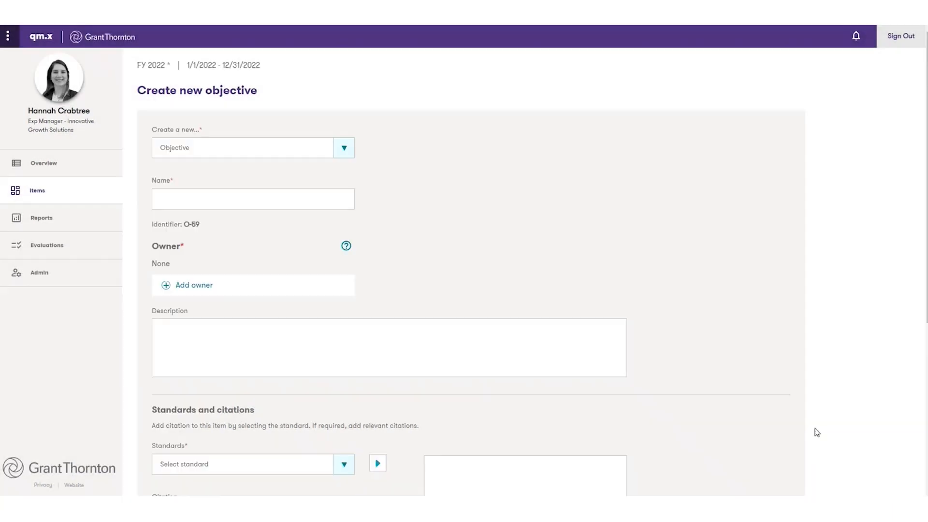
{"action": "left_click", "coordinate": [343, 464]}
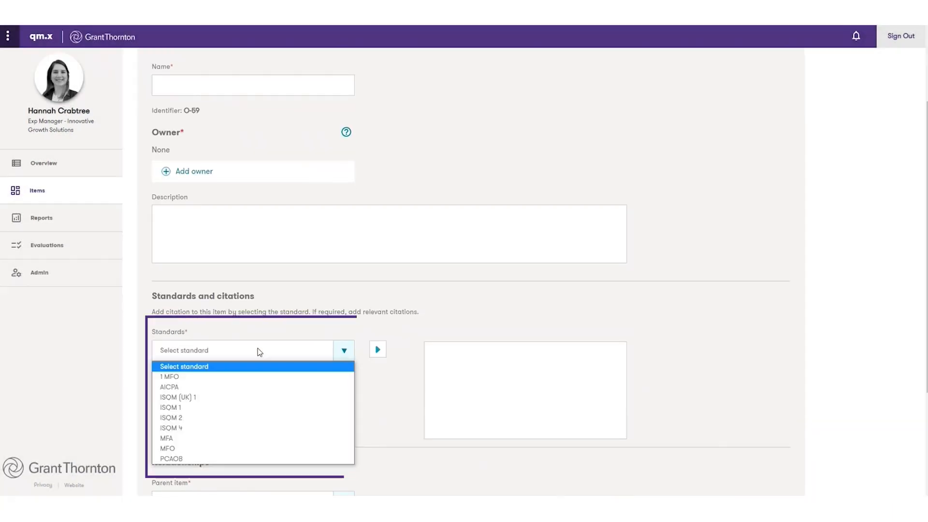